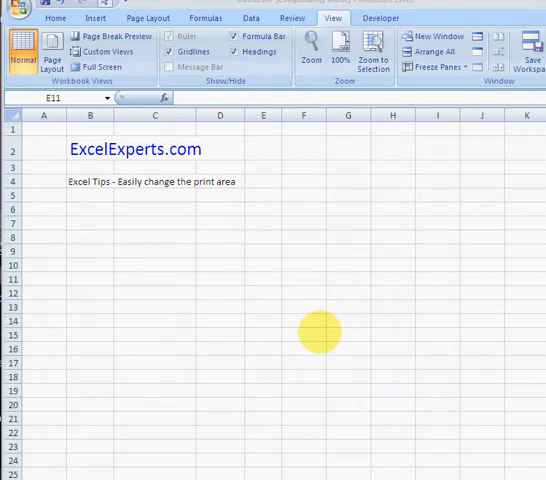
Enter Heading1–Heading7 in C7:I7 and fill =RAND() through rows 8–16.
click(155, 223)
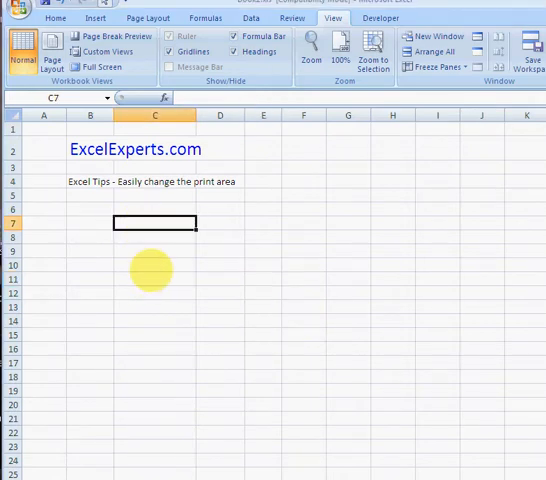
text(Heading1)
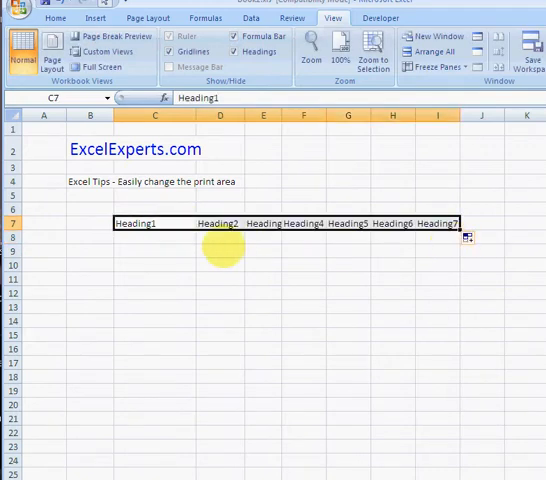
text(=rand)
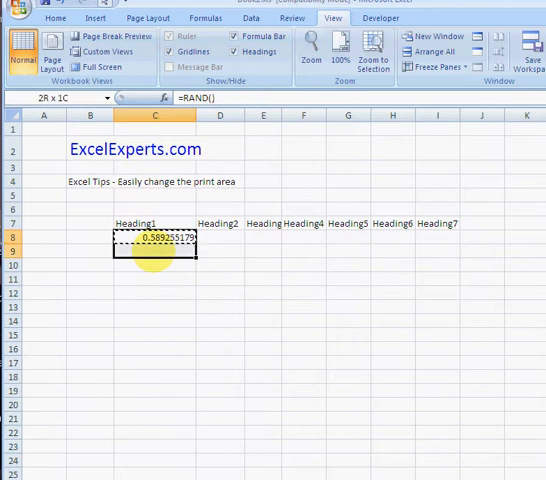
drag(155, 237, 155, 348)
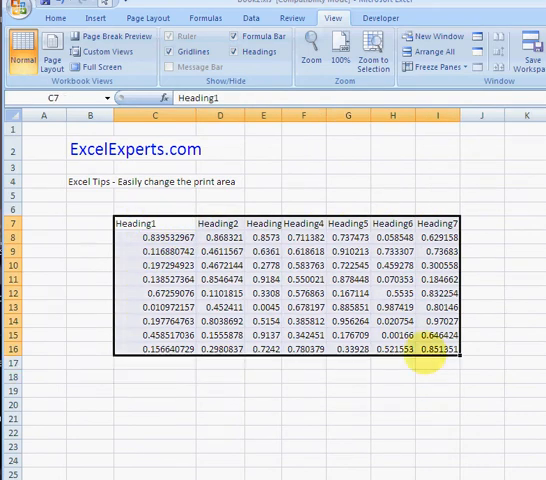
Set C7:I16 as the print area and deselect to show its dashed outline.
click(129, 17)
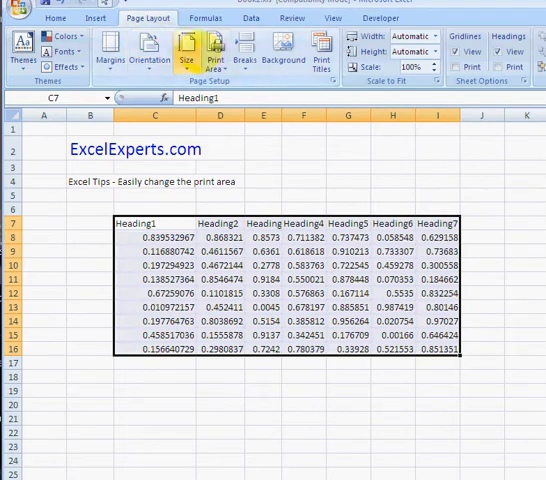
click(205, 60)
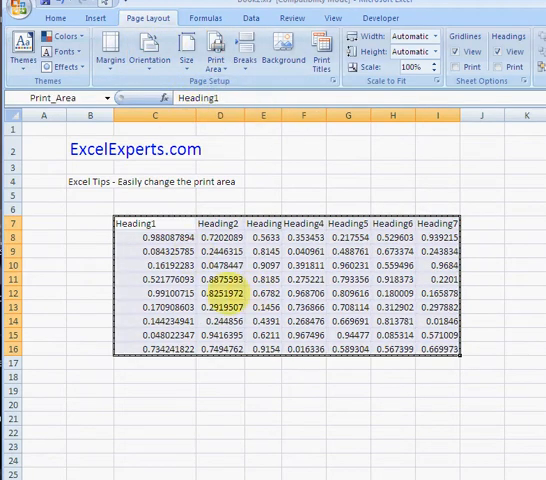
click(215, 375)
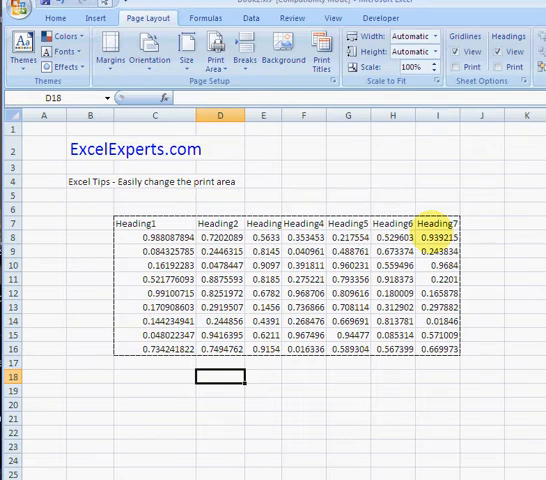
Resize the print area to D7:I15 in Page Break Preview, then return to Normal view.
click(322, 18)
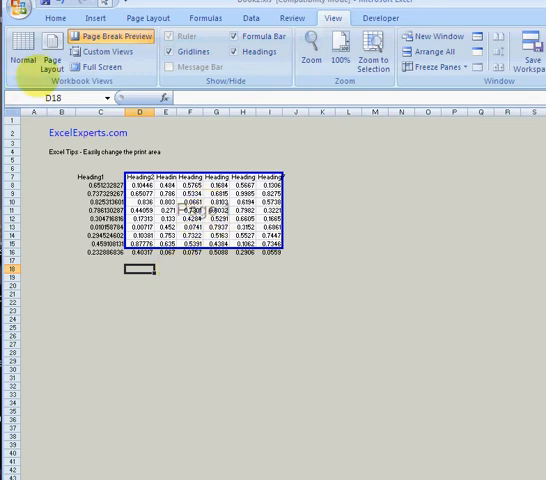
click(18, 45)
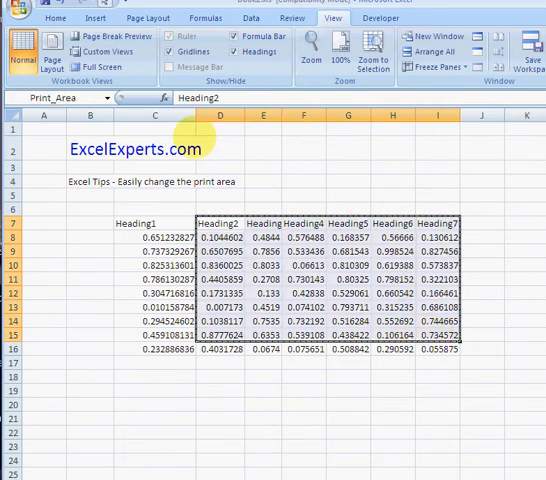
Switch to Page Layout and jump to the sheet's far-right columns IJ–IU.
click(146, 17)
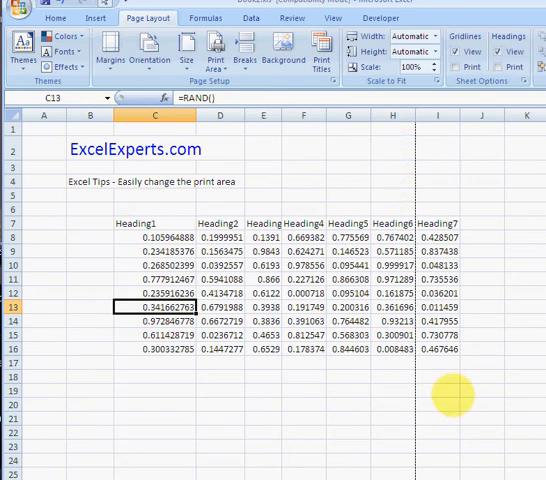
mouse_move(415, 160)
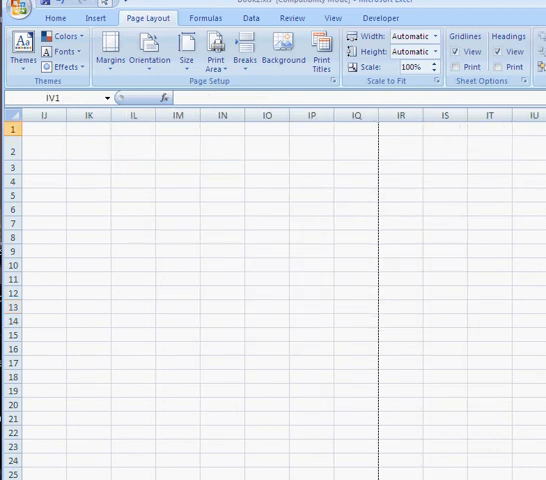
Set cell IT1 as the print area and deselect to show its outline.
click(489, 129)
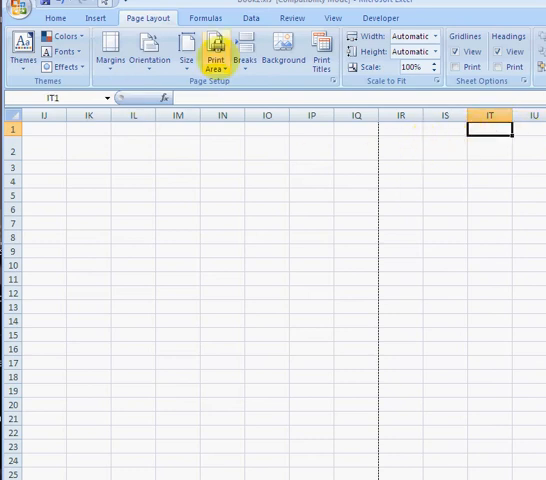
click(216, 58)
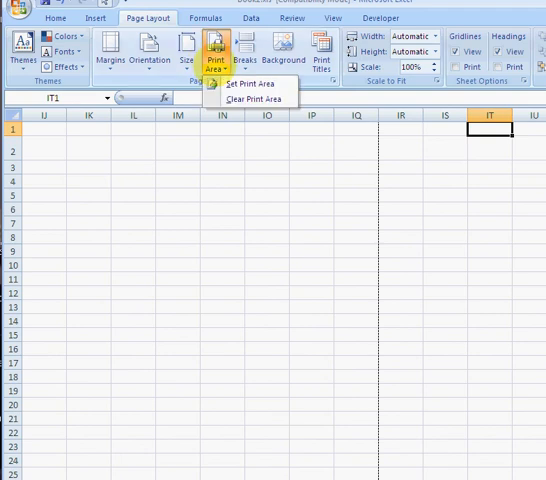
click(250, 84)
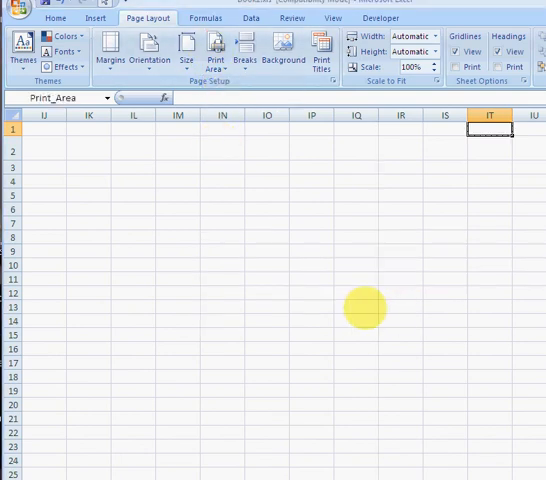
click(490, 167)
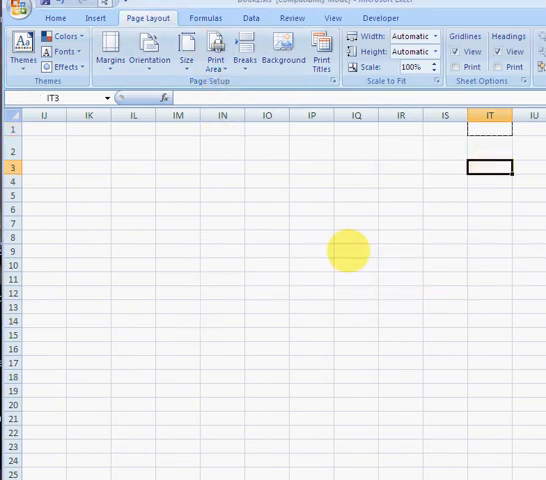